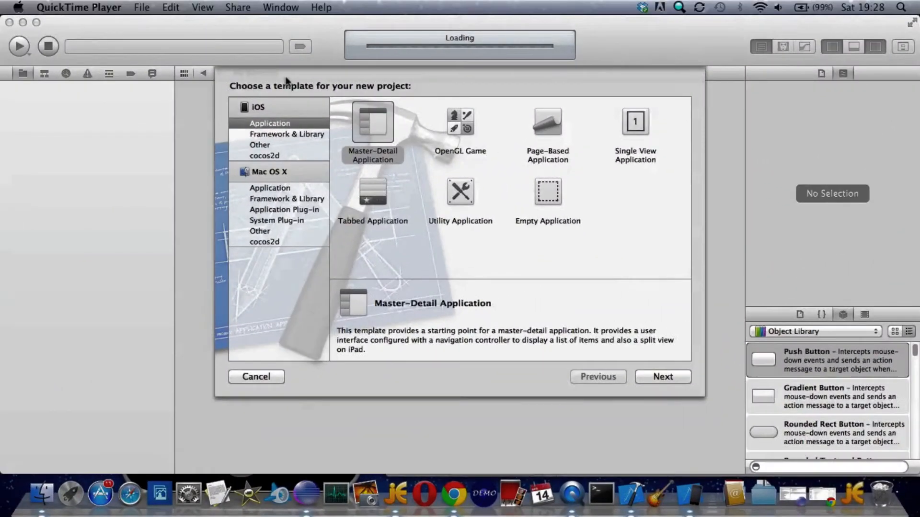
- Create the SentimentTutorial iPhone project from the Master-Detail template with storyboards and ARC
left_click(373, 122)
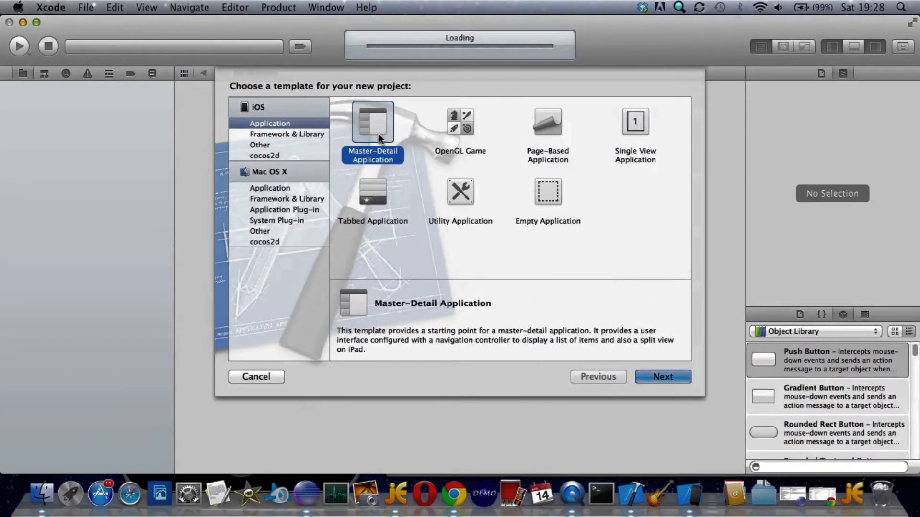
mouse_move(366, 170)
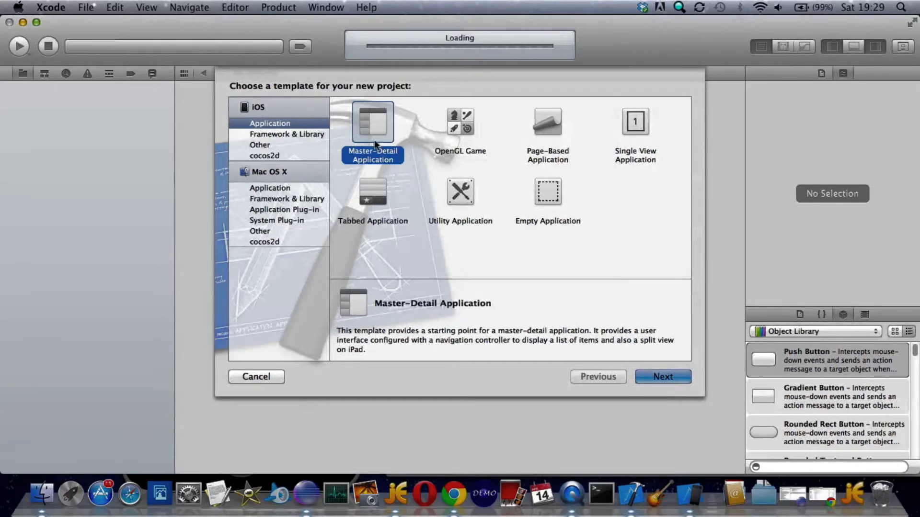
mouse_move(376, 167)
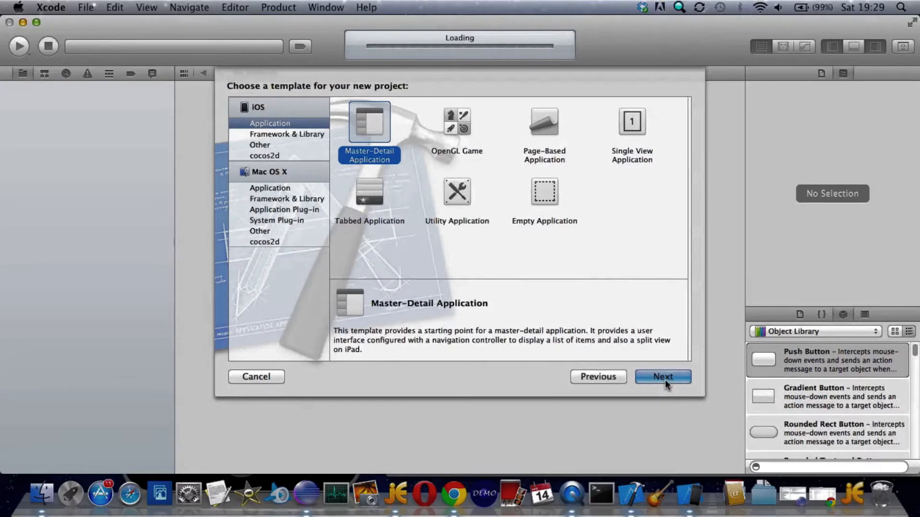
left_click(662, 377)
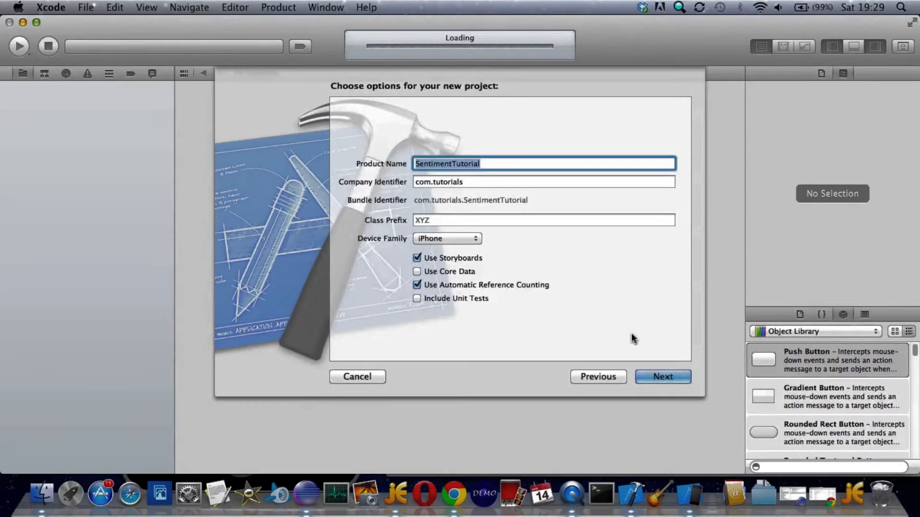
left_click(662, 377)
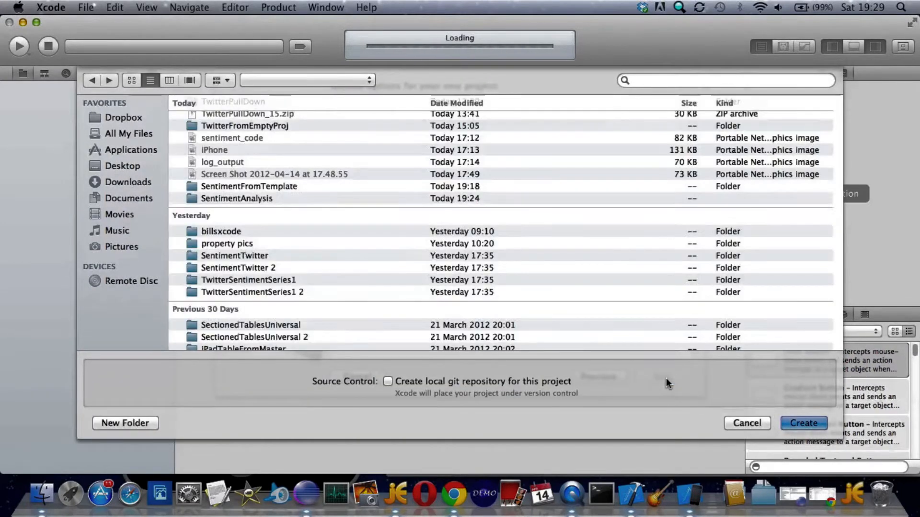
left_click(802, 423)
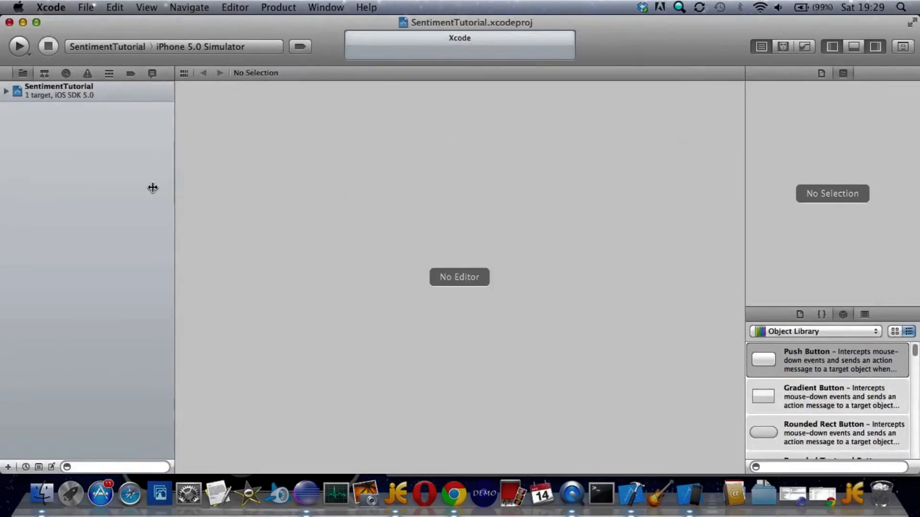
- Open MainStoryboard.storyboard and select the Master scene's Title prototype cell
left_click(58, 87)
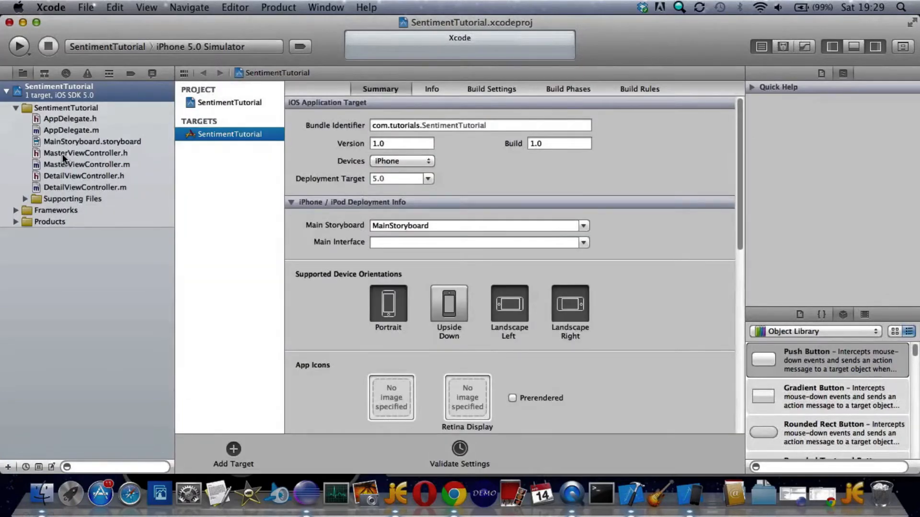
left_click(92, 142)
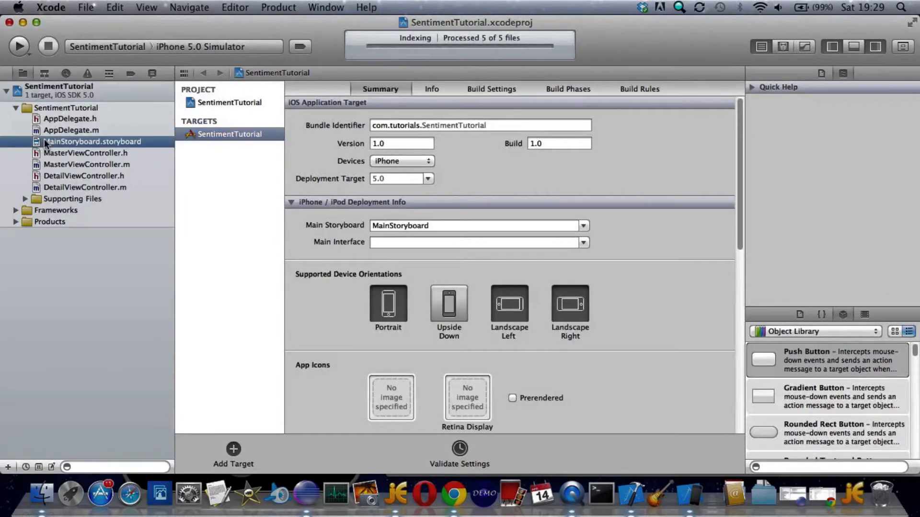
left_click(92, 141)
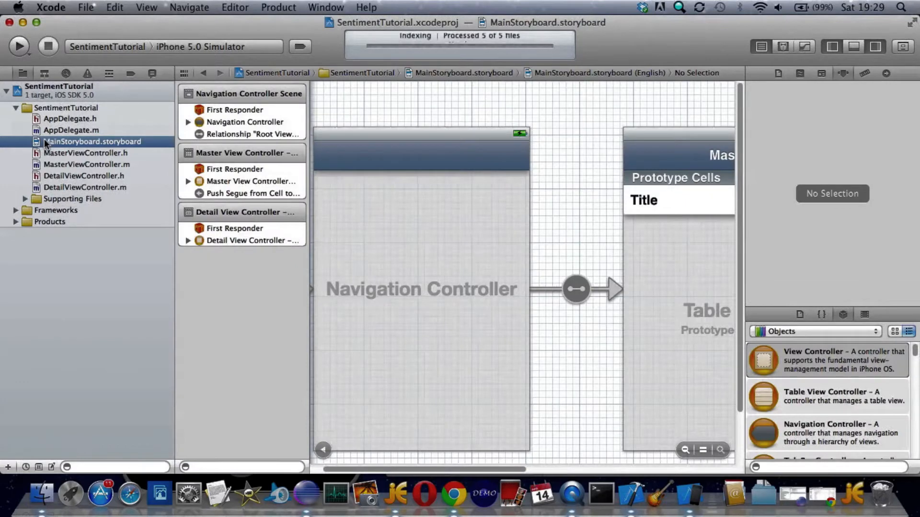
left_click(635, 137)
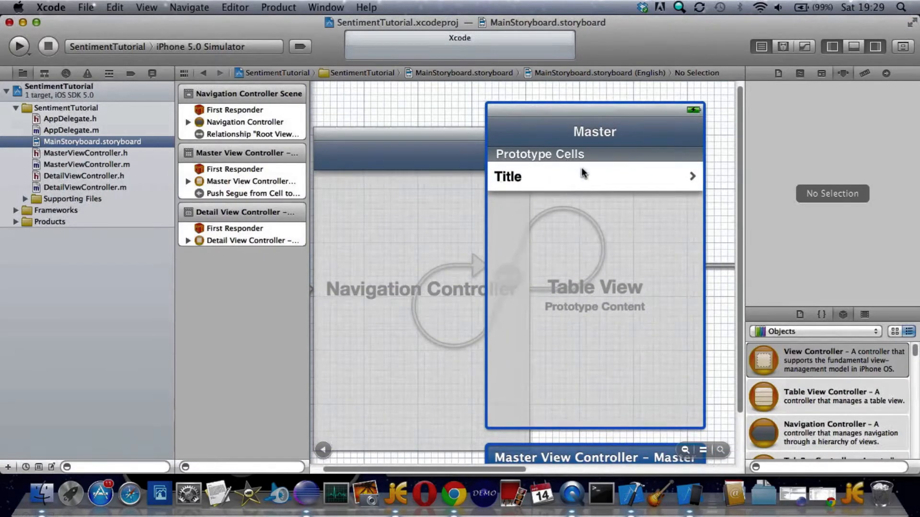
left_click(593, 177)
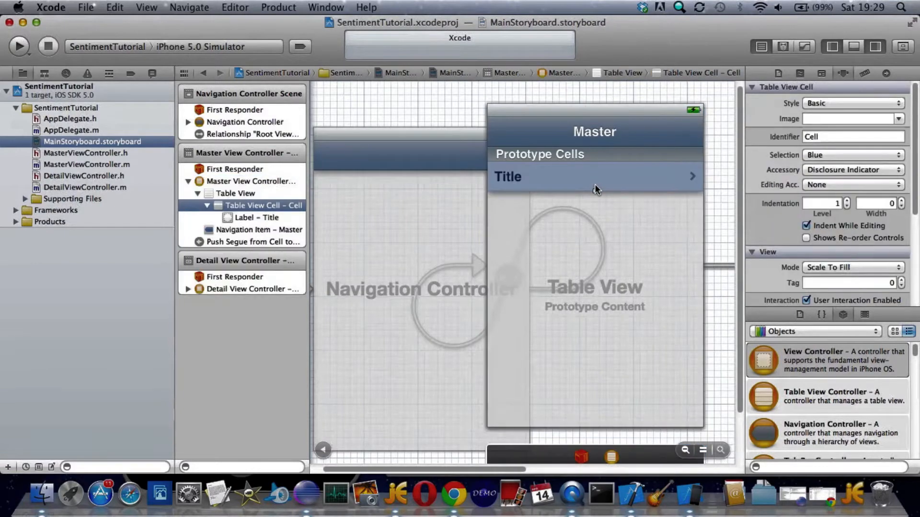
left_click(594, 176)
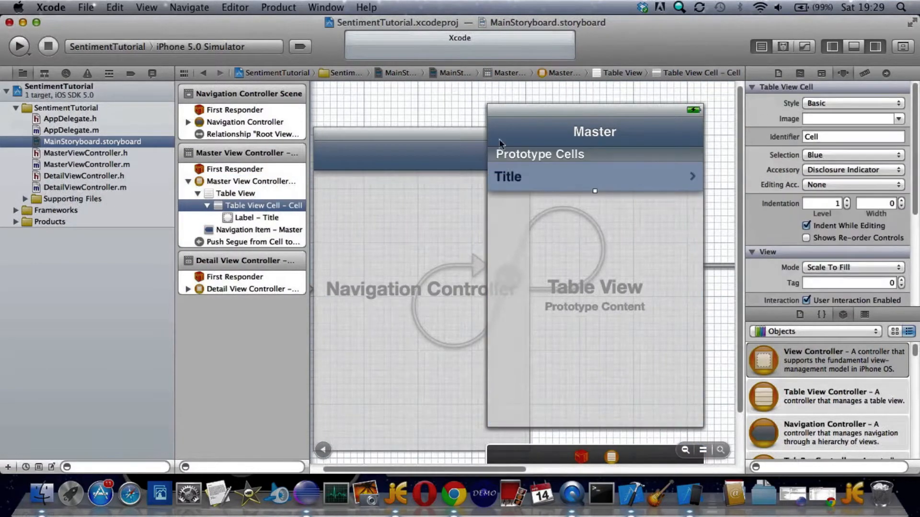
mouse_move(594, 191)
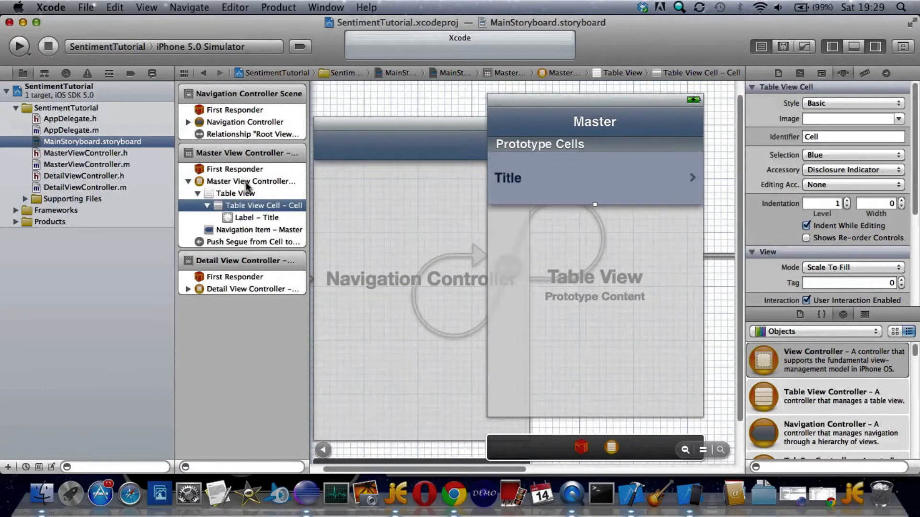
- Set the Master scene's Table View Cell style to Subtitle in the Attributes Inspector
left_click(252, 181)
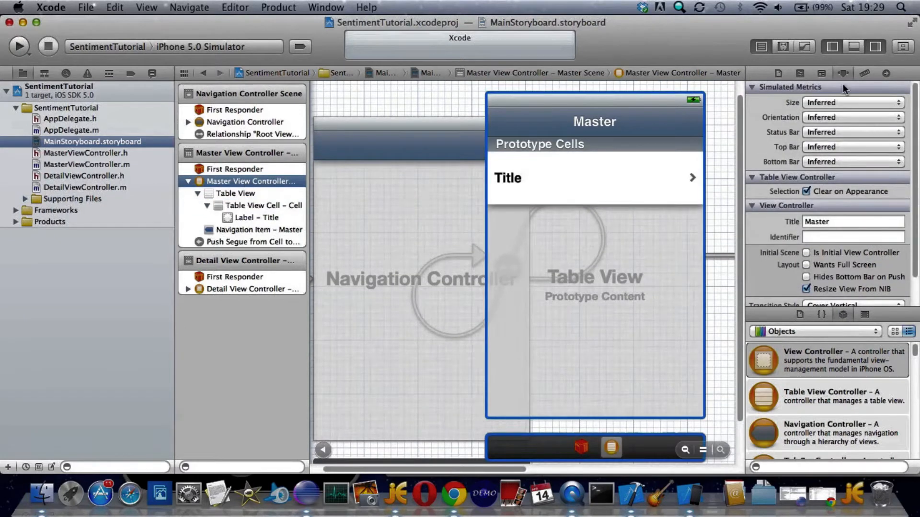
mouse_move(315, 212)
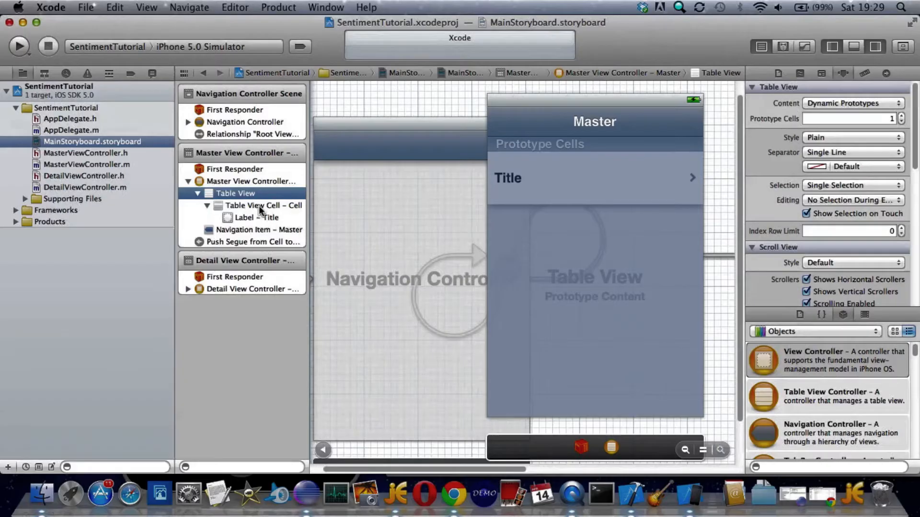
left_click(263, 206)
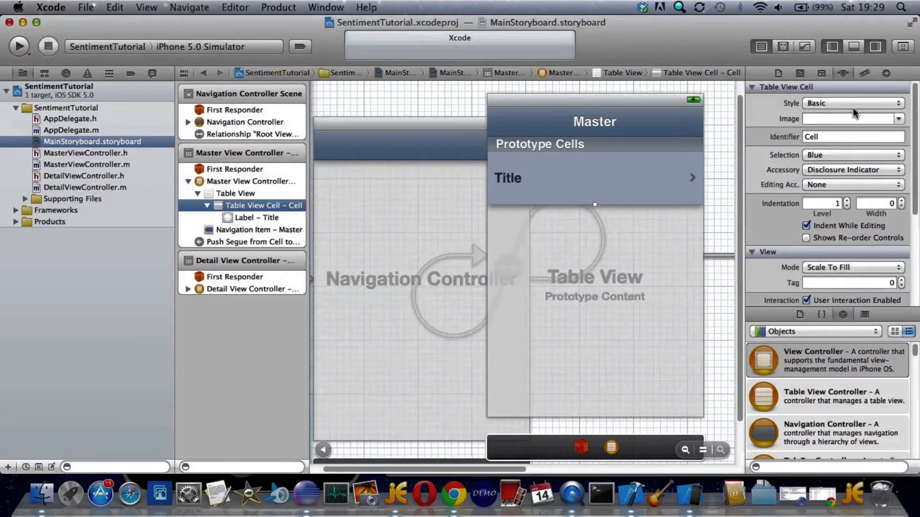
left_click(852, 103)
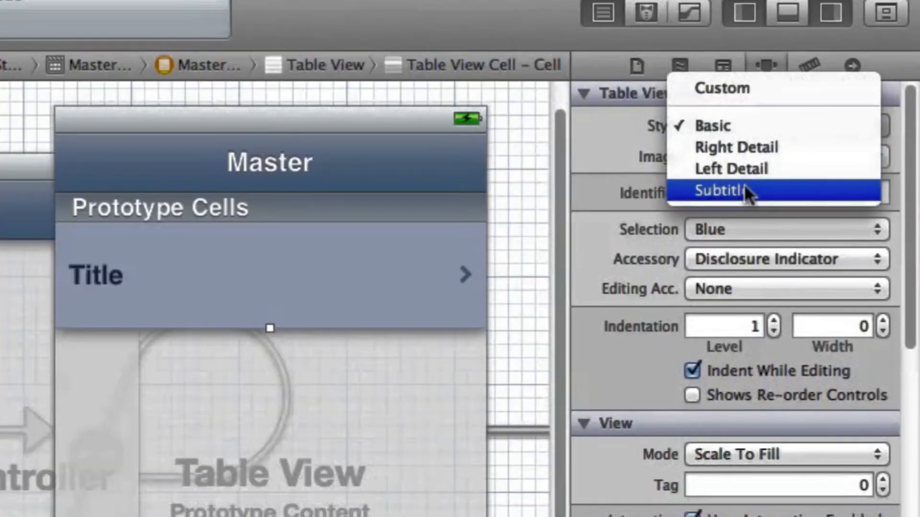
left_click(718, 191)
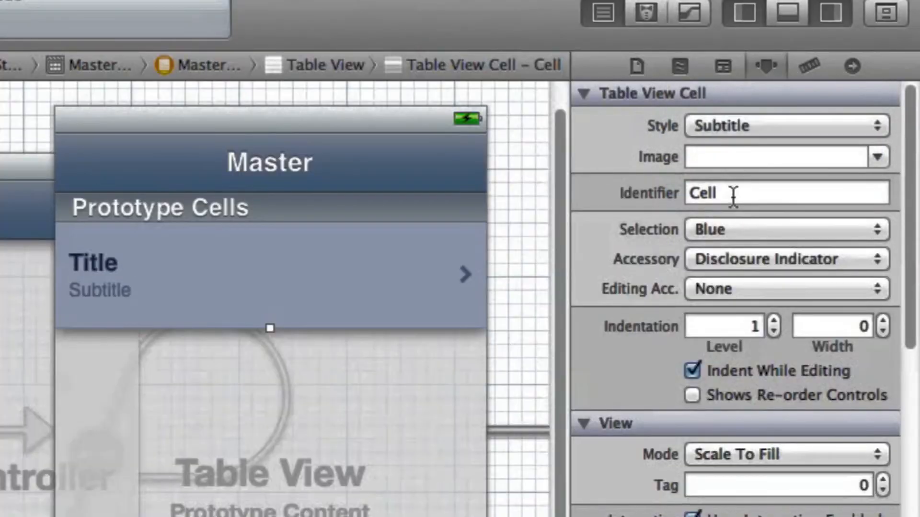
left_click(785, 192)
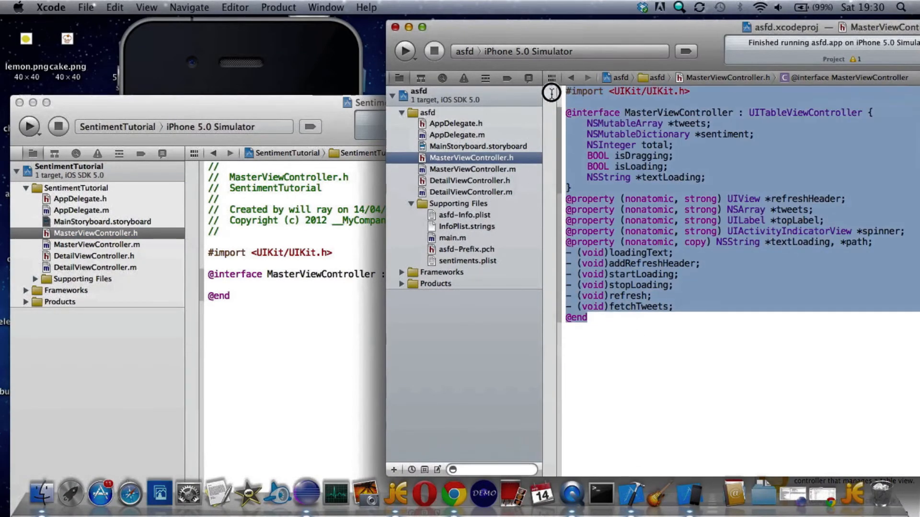
- Paste the asfd project's MasterViewController.h into SentimentTutorial's header, then select asfd's MasterViewController.m code
left_click(598, 359)
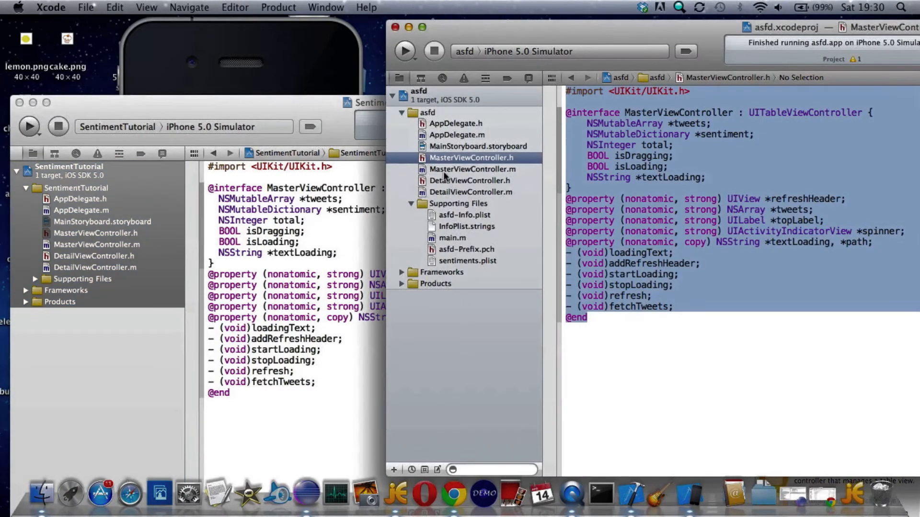
left_click(470, 169)
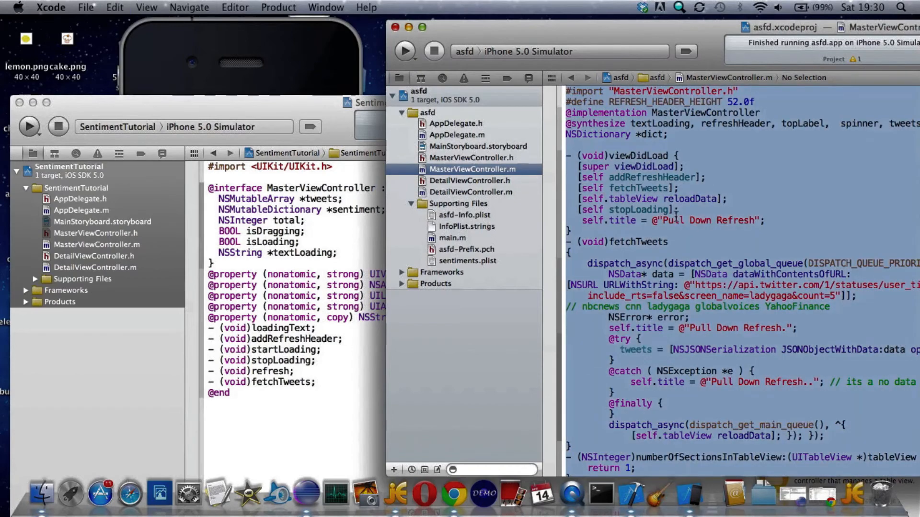
left_click(305, 108)
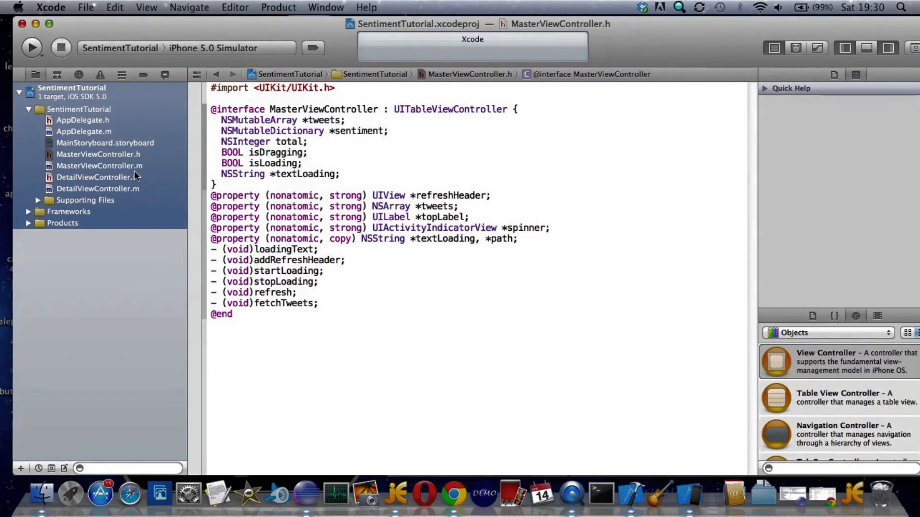
- Paste the copied implementation into SentimentTutorial's MasterViewController.m and run the app
left_click(100, 165)
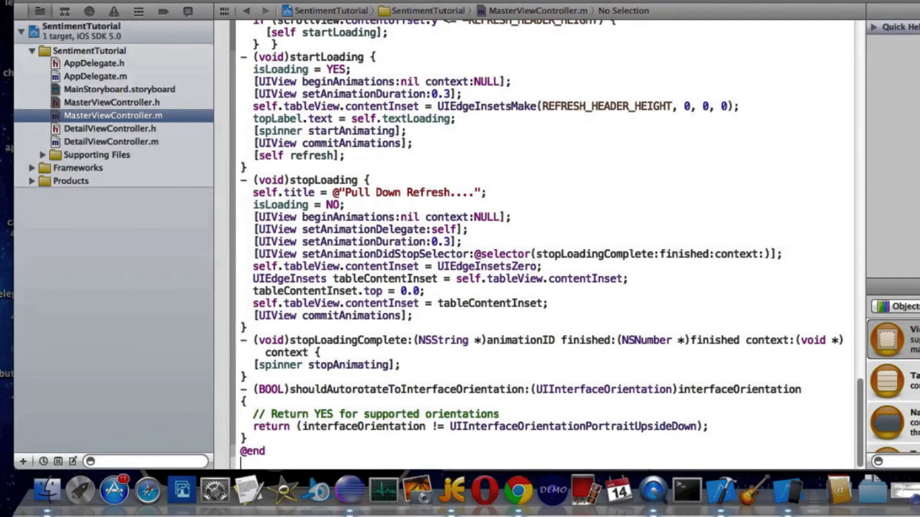
left_click(351, 69)
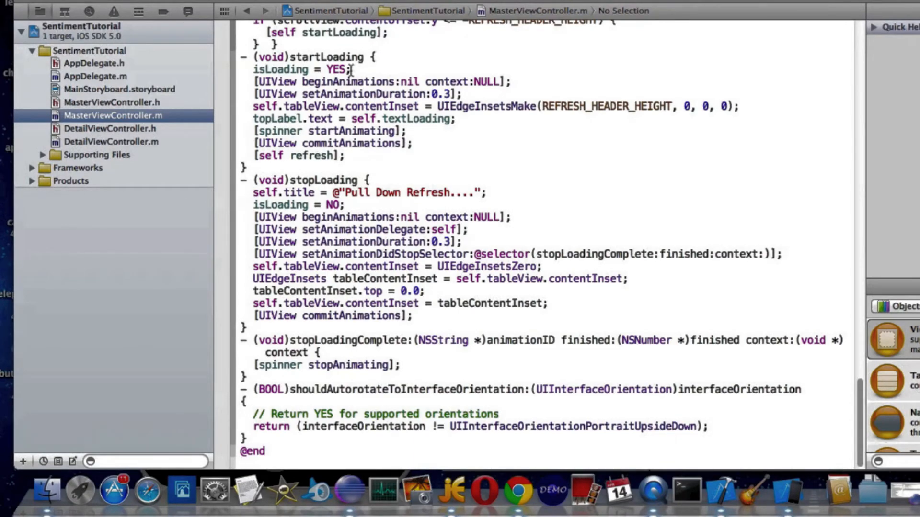
left_click(31, 47)
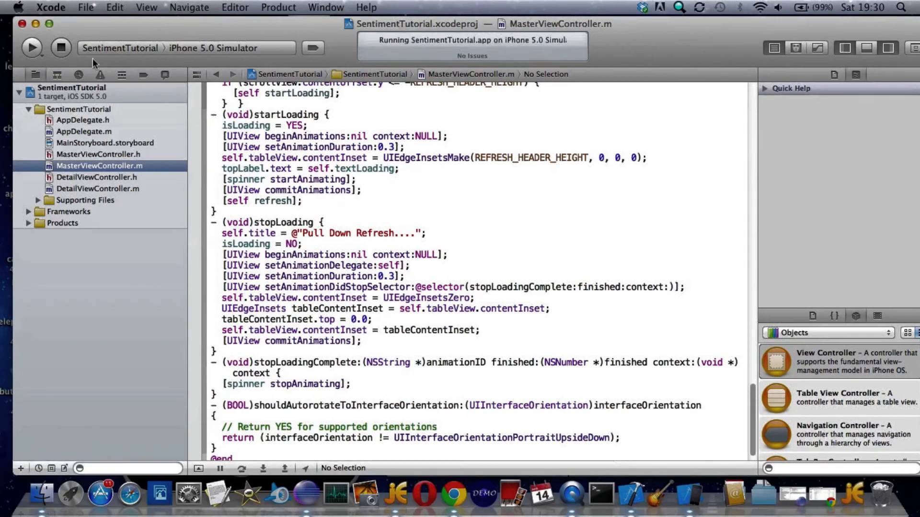
left_click(60, 47)
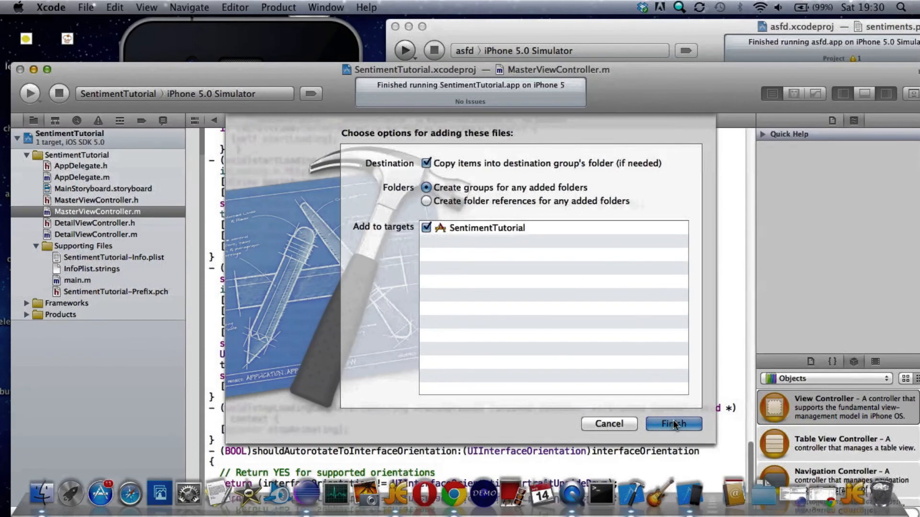
- Copy sentiments.plist into Supporting Files and run the app in the iPhone Simulator
left_click(673, 423)
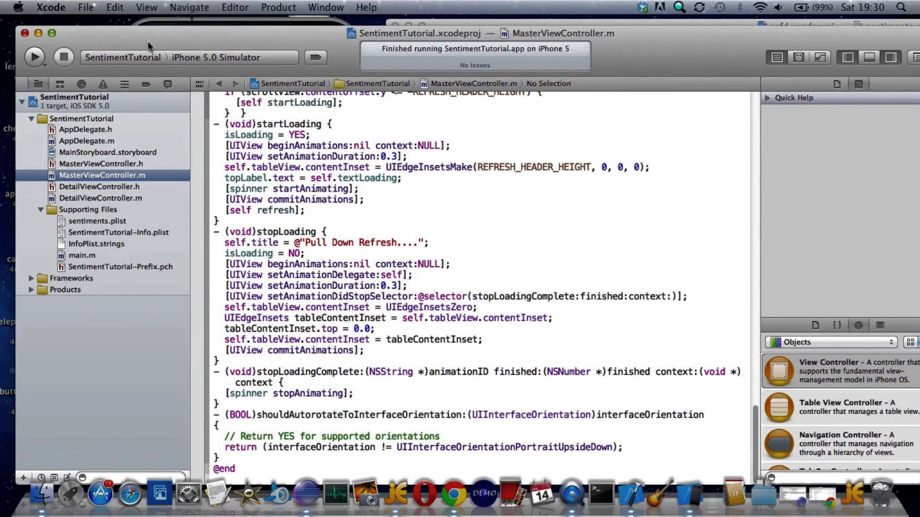
left_click(34, 57)
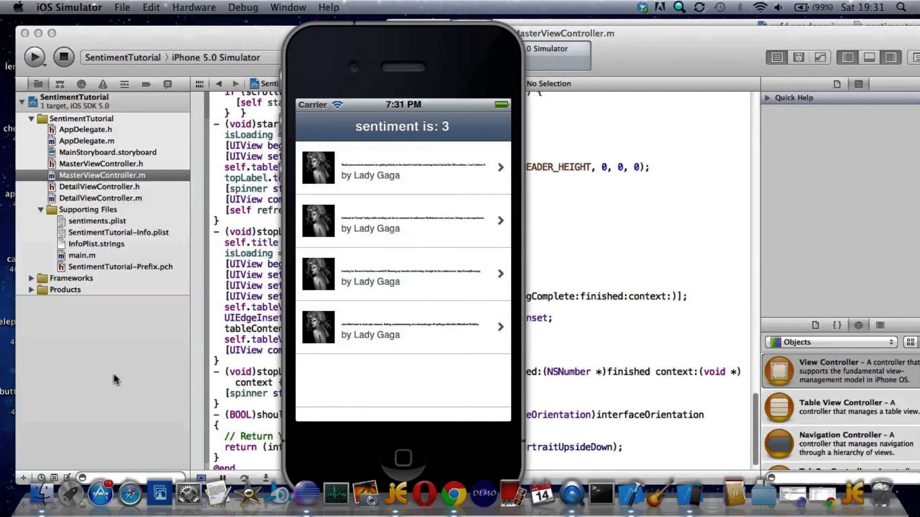
mouse_move(88, 373)
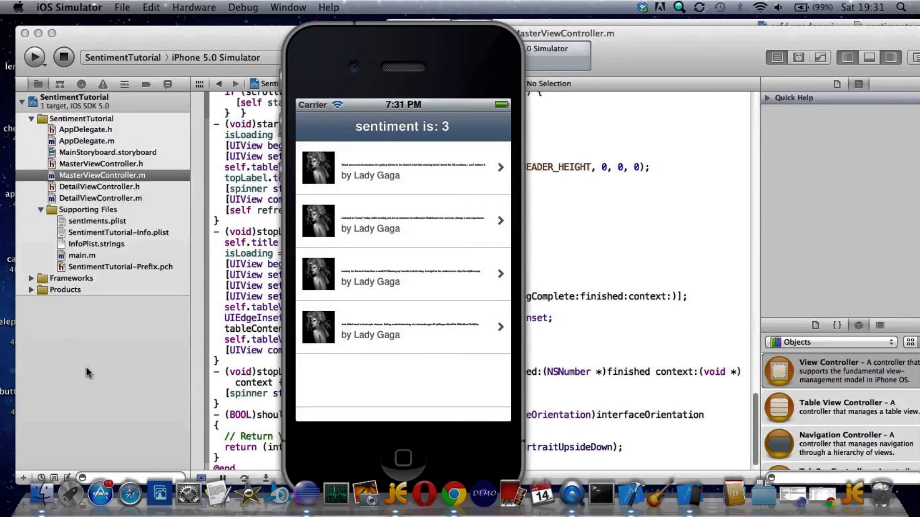